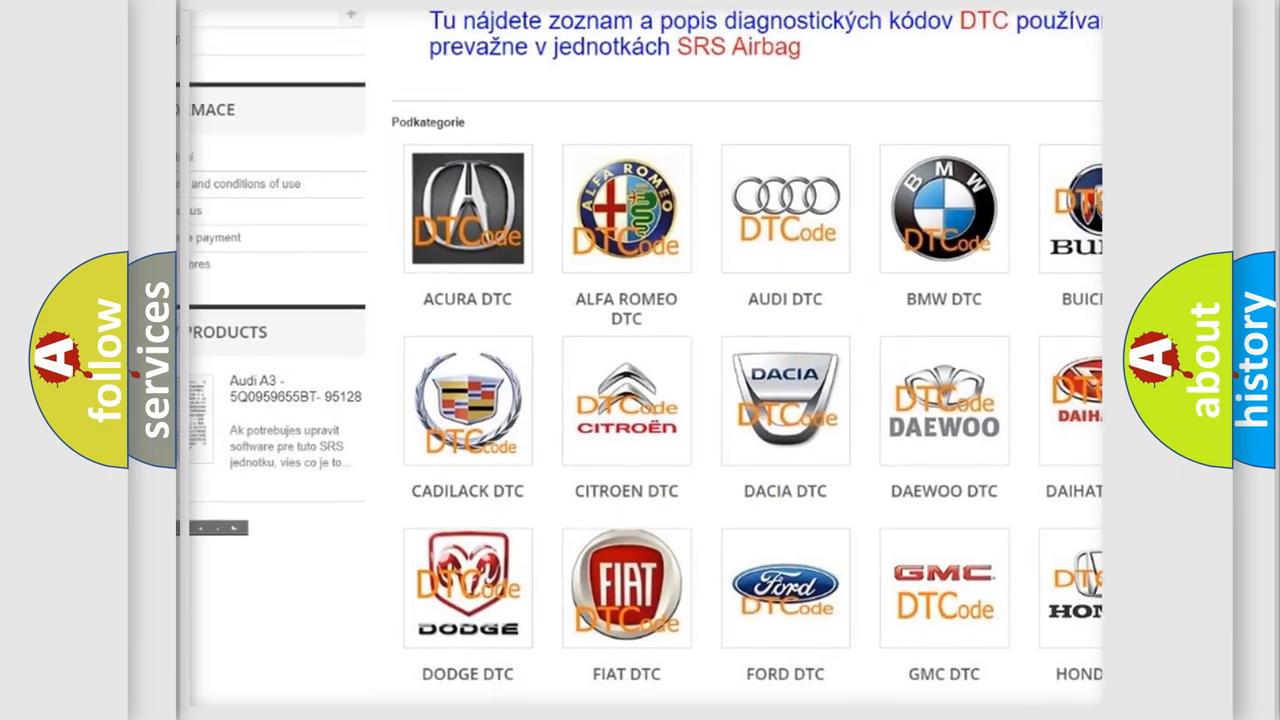
scroll("down", 3)
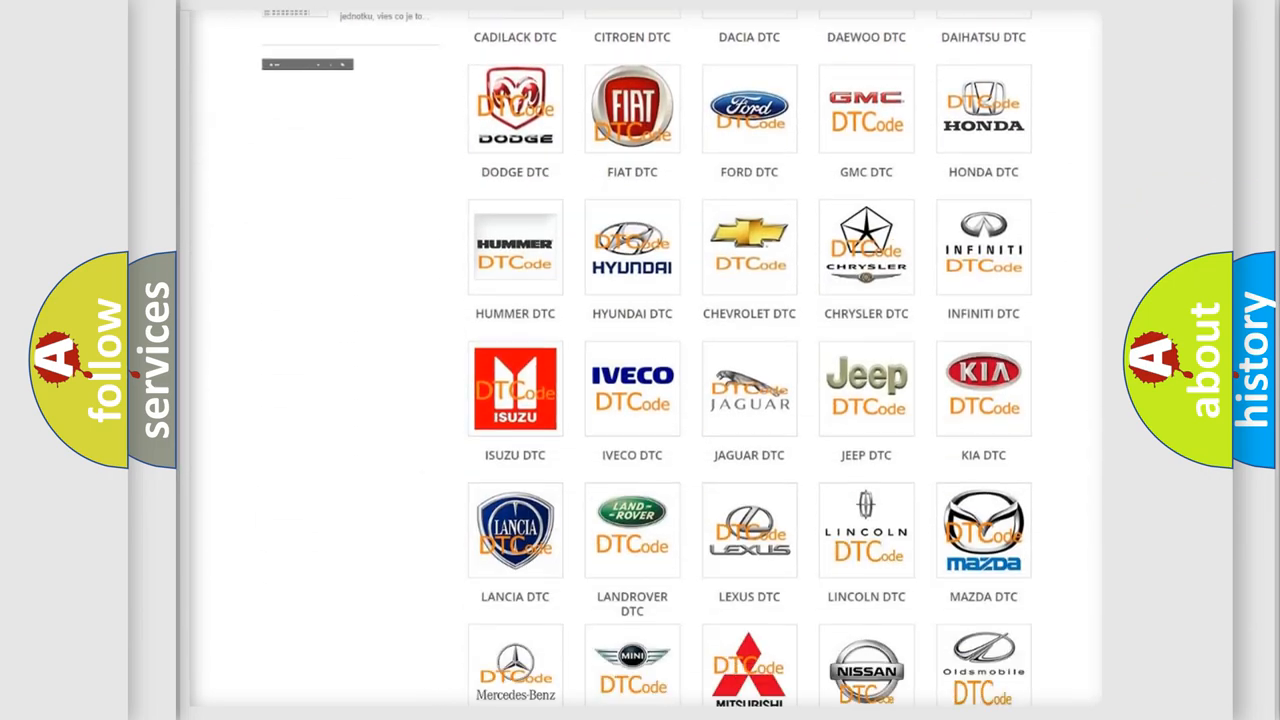
scroll("down", 3)
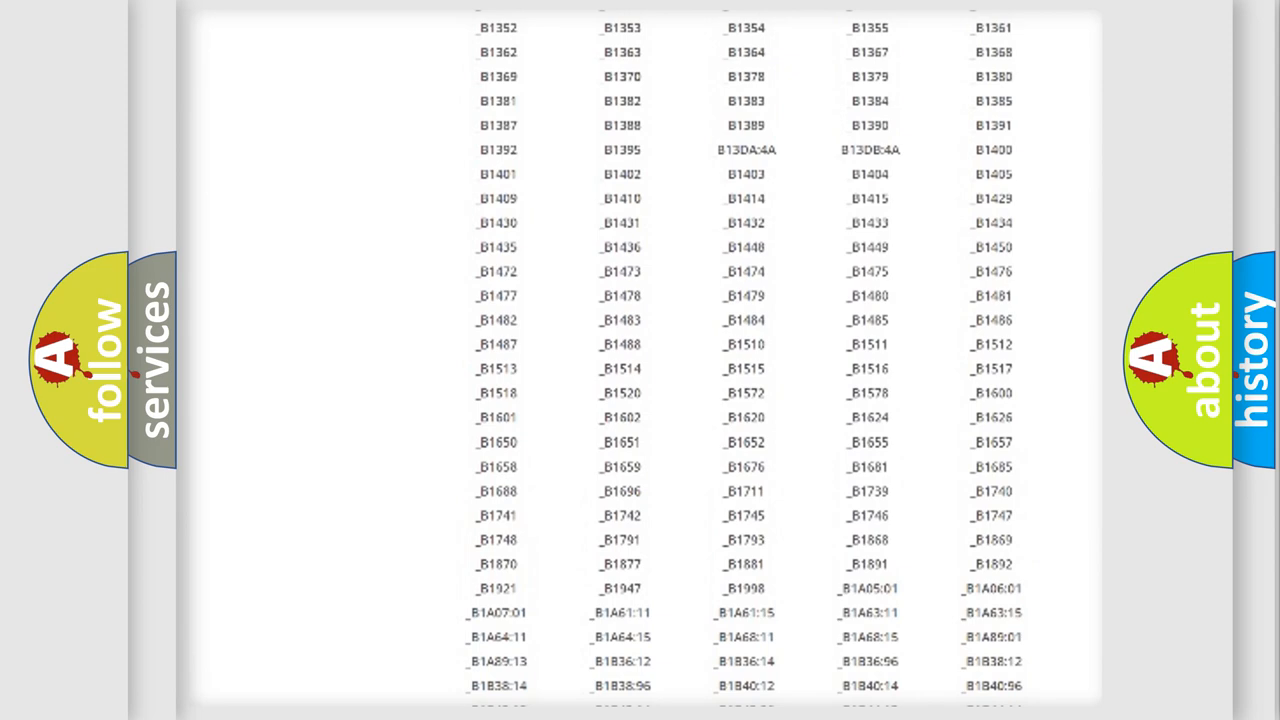
scroll("up", 3)
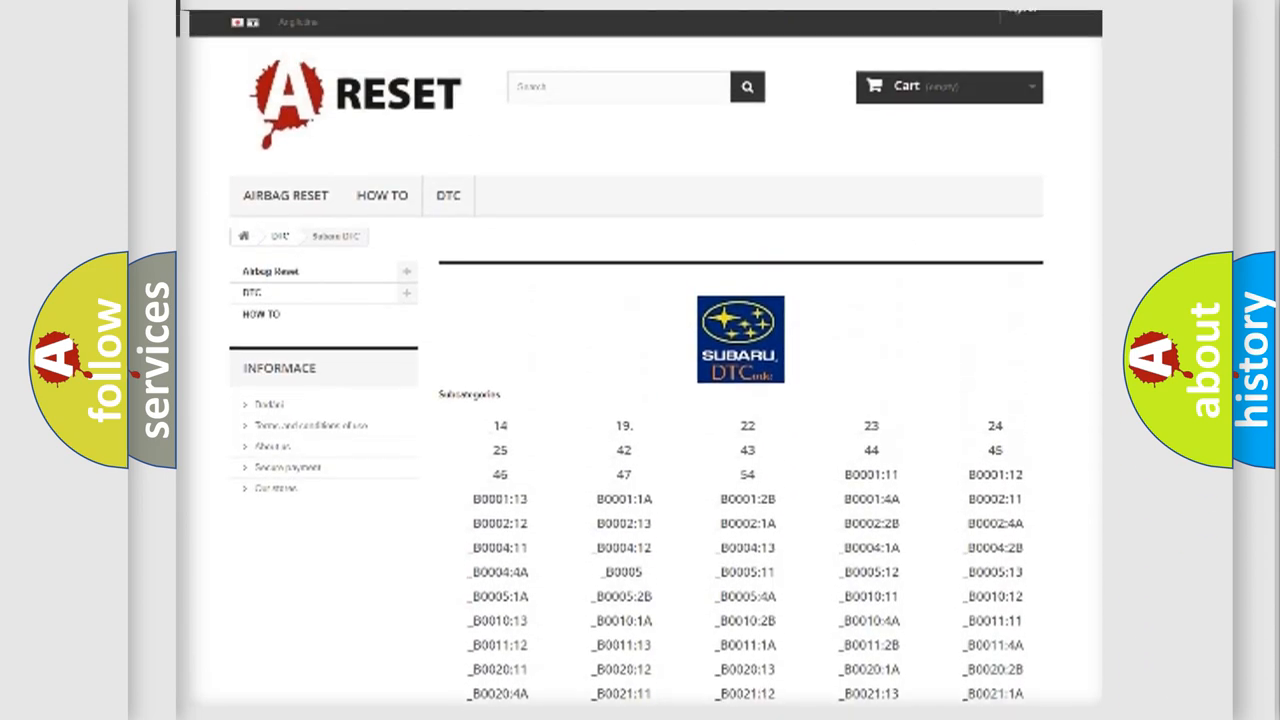